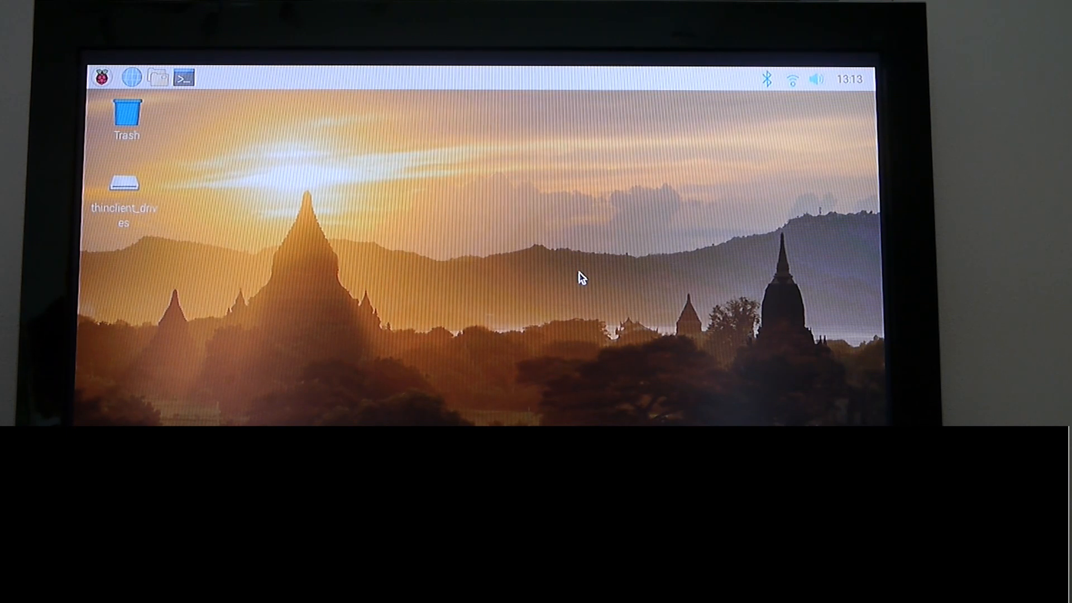
# Step: Run omxplayer on /home/pi/Videos/vid2.mp4 to play the video
pyautogui.write('omxplayer /home/pi/Videos/vid')
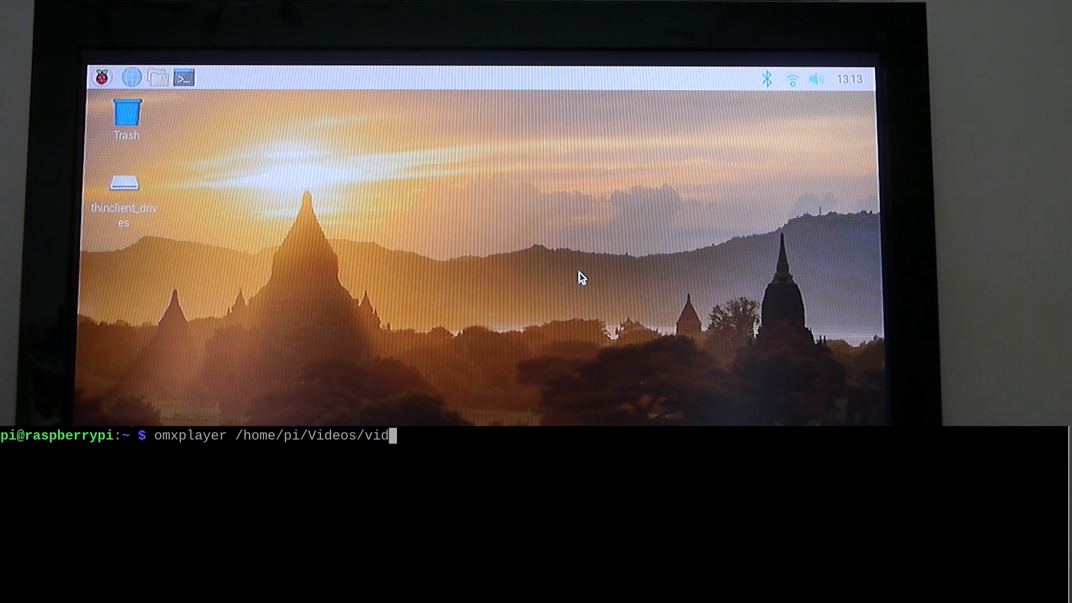
pyautogui.write('2.mp4')
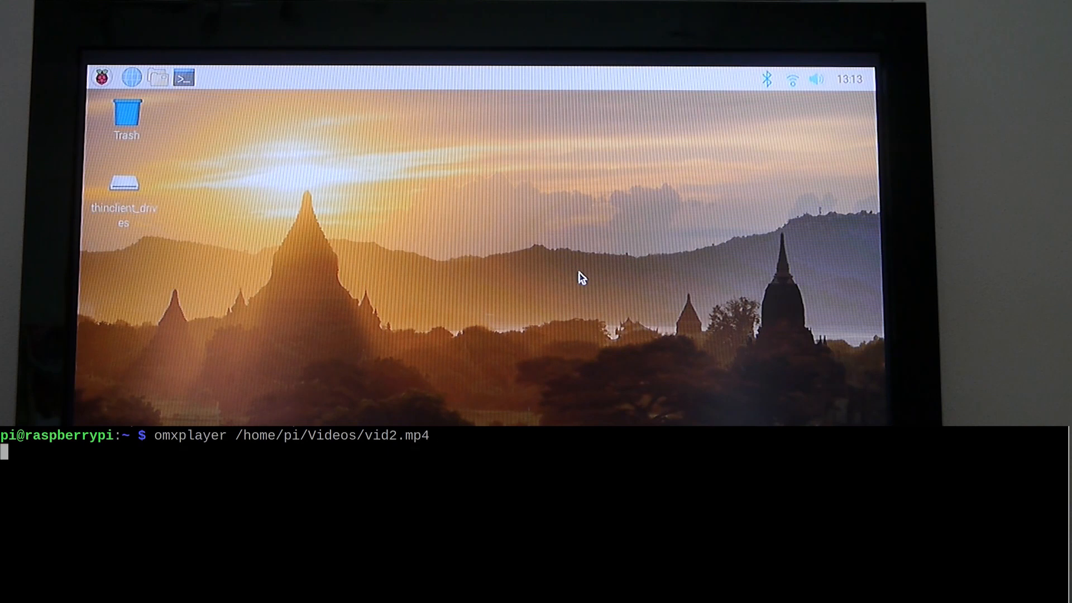
pyautogui.press('Return')
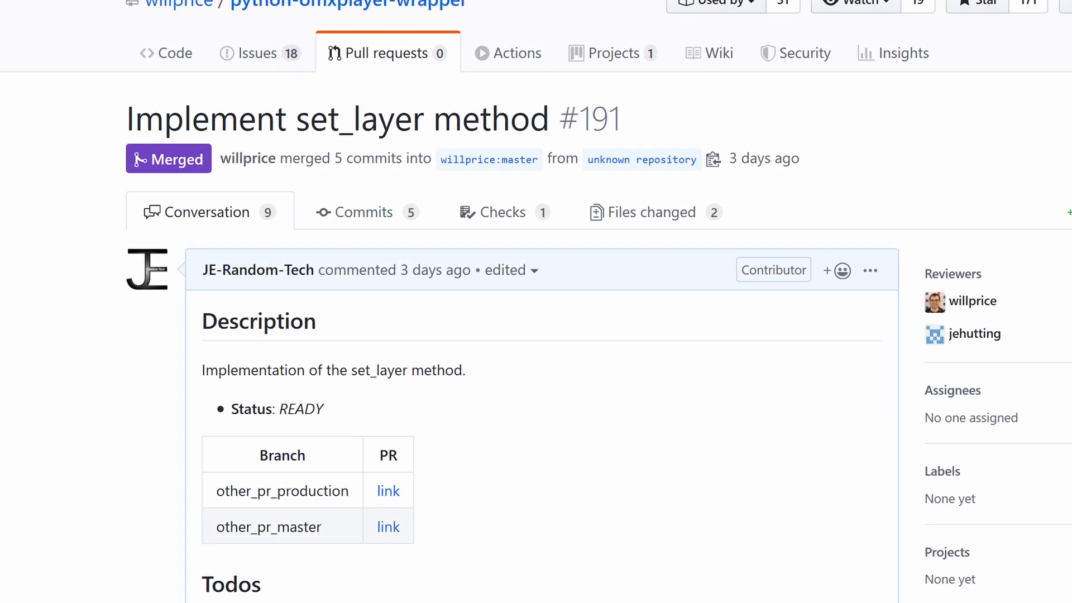
# Step: Scroll through pull request #191 'Implement set_layer method' on python-omxplayer-wrapper
pyautogui.scroll(-3)
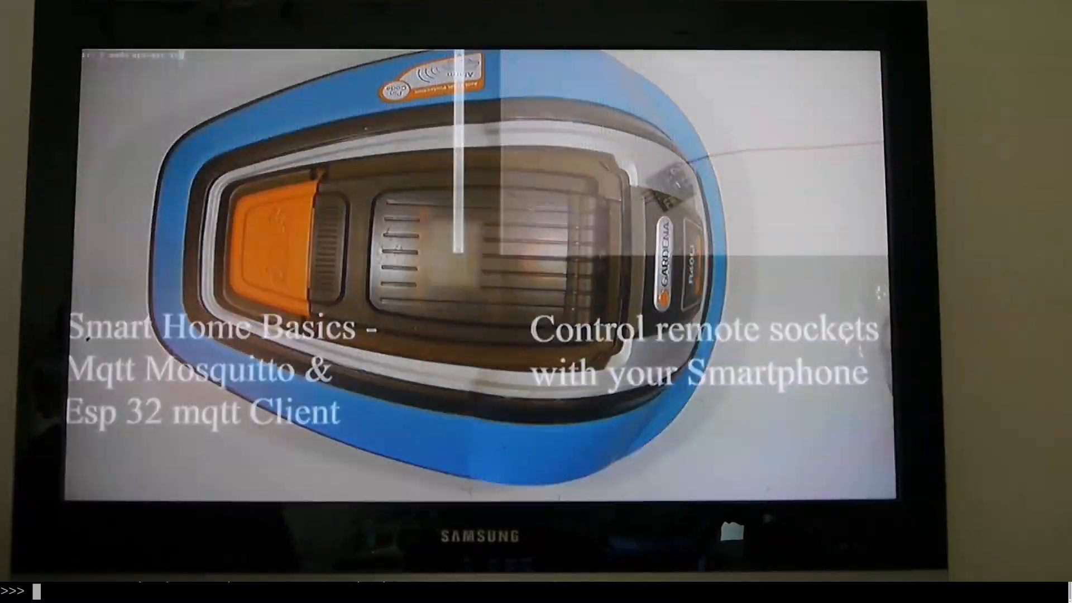
# Step: Call vid1.set_layer(2) at the Python prompt to restack the overlapping videos
pyautogui.write('vid1.set_layer(')
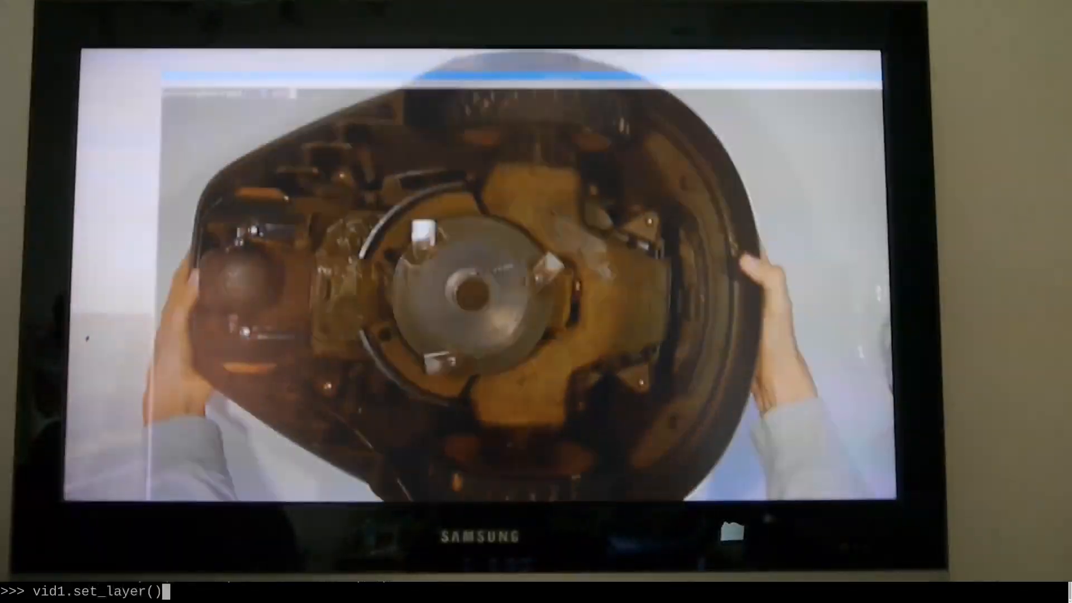
pyautogui.write('2')
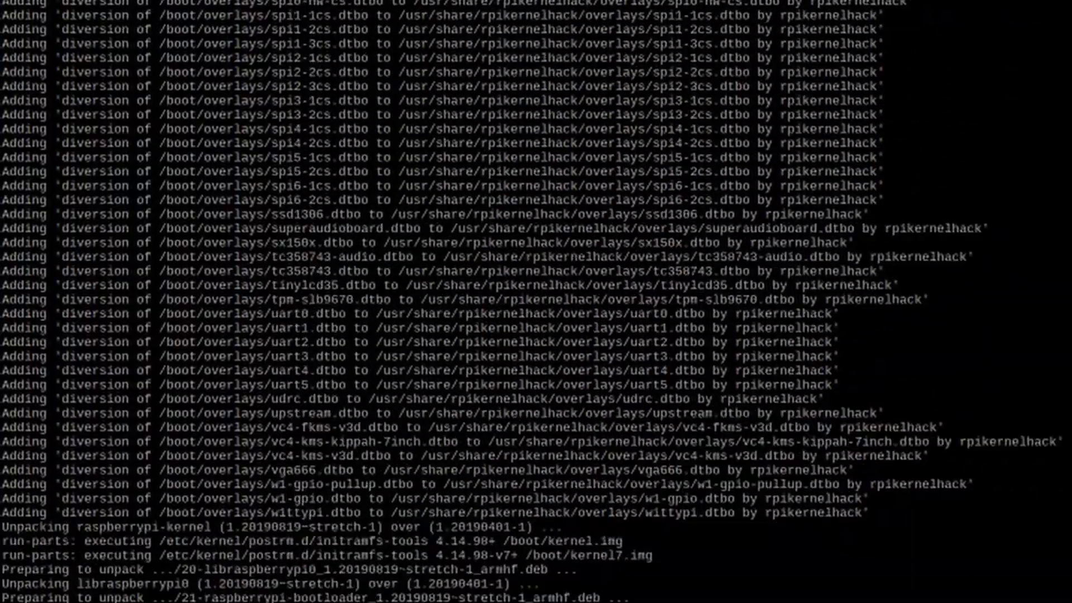
# Step: Reach the A3 Memory Split setting under Advanced Options in raspi-config
pyautogui.scroll(-3)
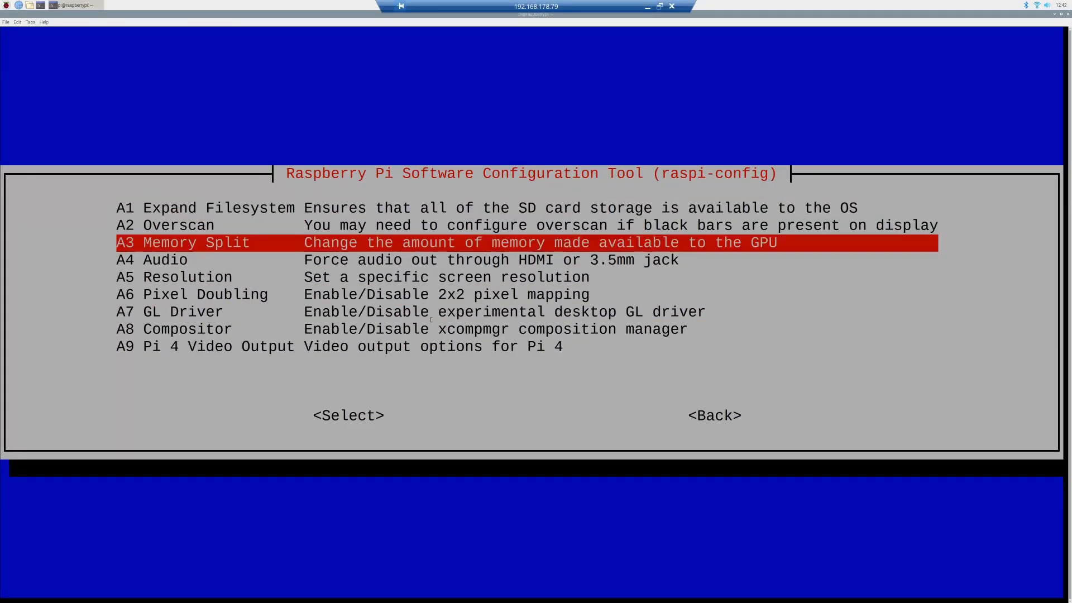
pyautogui.click(348, 416)
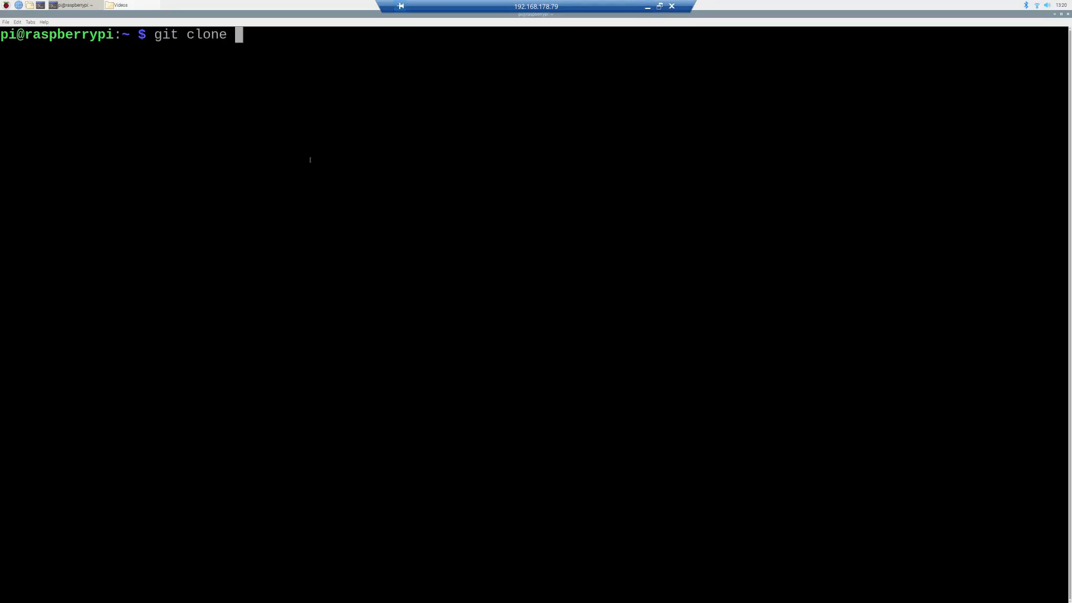
# Step: Paste the python-omxplayer-wrapper URL into git clone, then start its sudo python setup
pyautogui.rightClick(239, 35)
pyautogui.write('cd python-omxplayer-wrapper/')
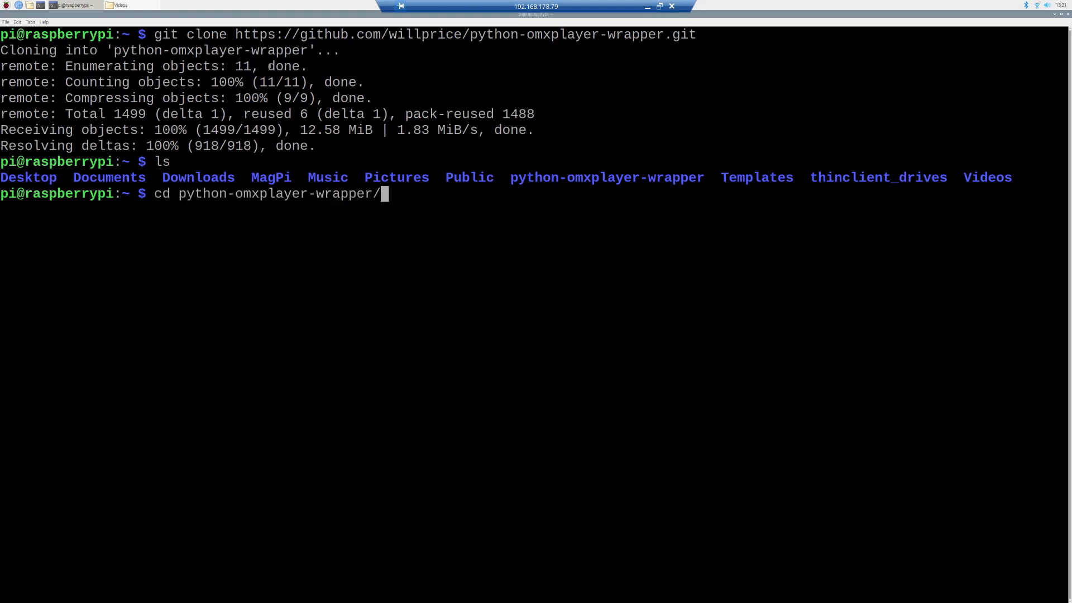
pyautogui.write('sudo python')
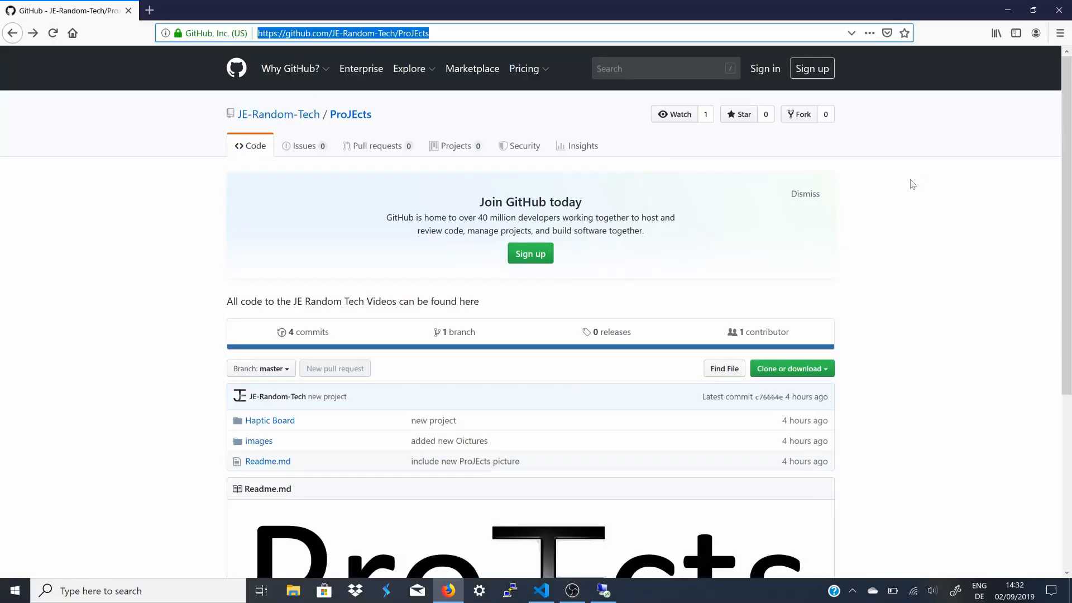
# Step: Scroll the ProJEcts repository page and enter the Haptic Board folder
pyautogui.scroll(-3)
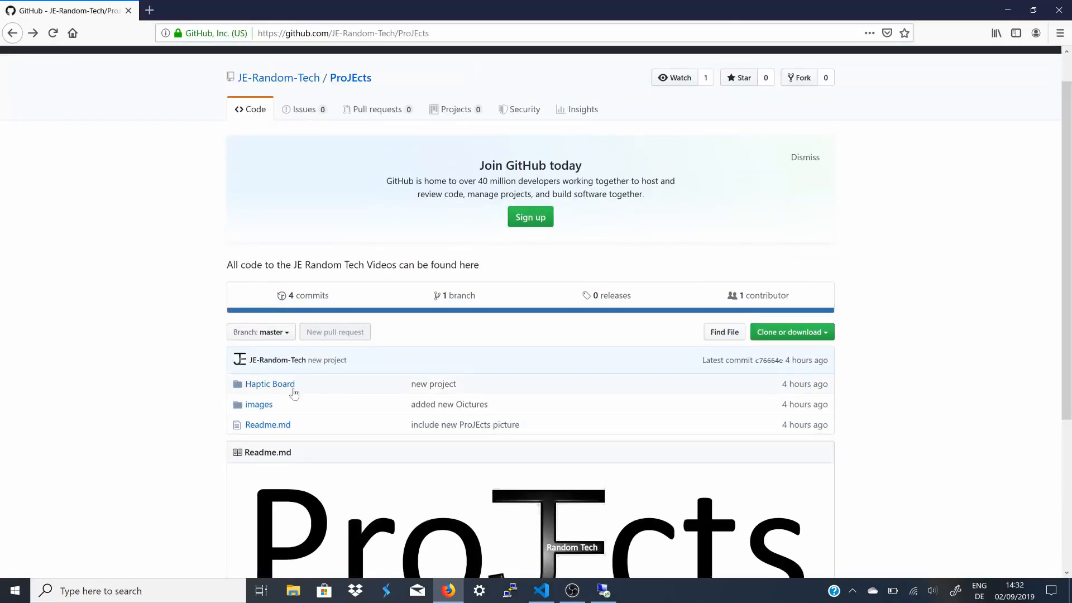
pyautogui.click(342, 33)
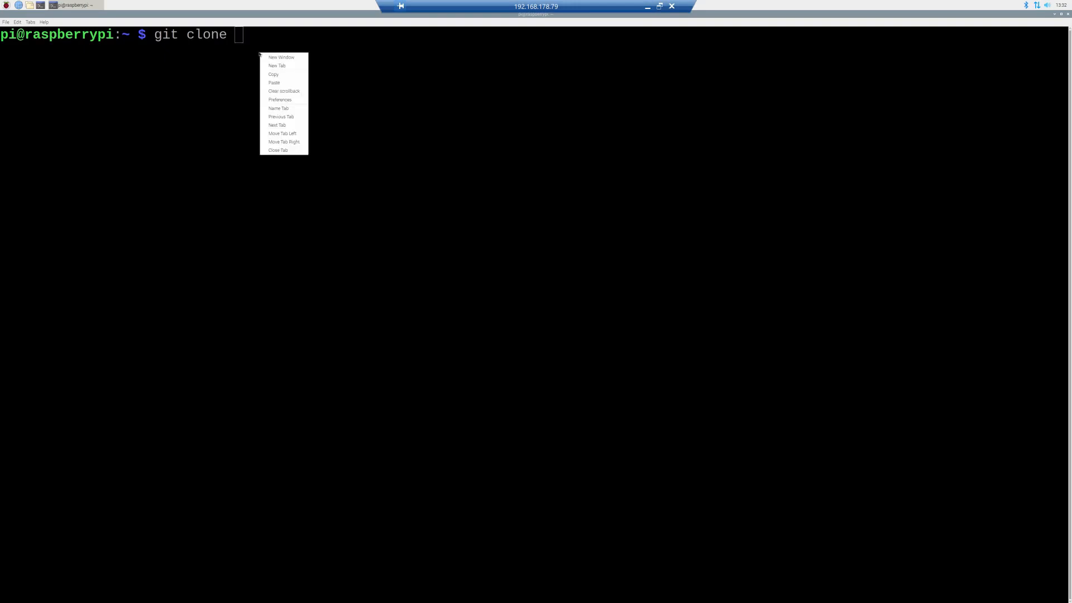
pyautogui.write('https://github.com/JE-Random-Tech/ProJEcts')
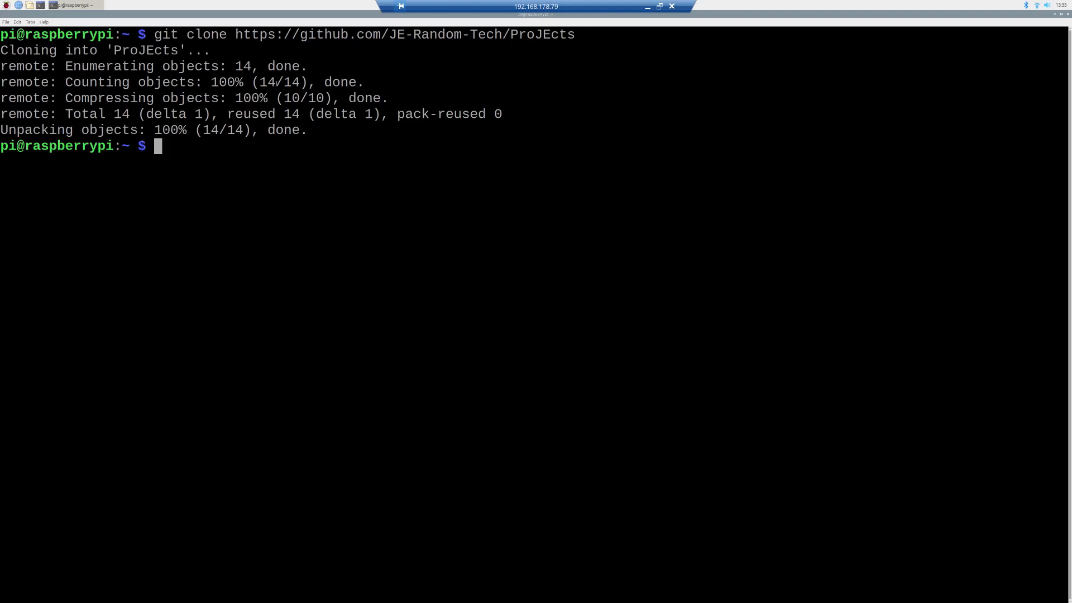
pyautogui.write('cd ProJEcts/')
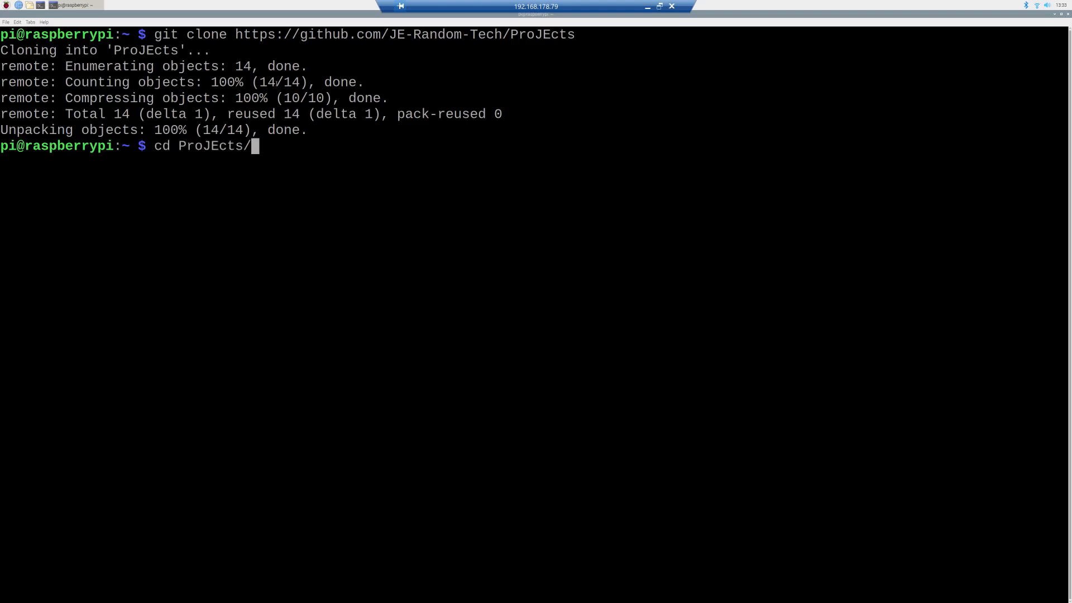
pyautogui.write('ls')
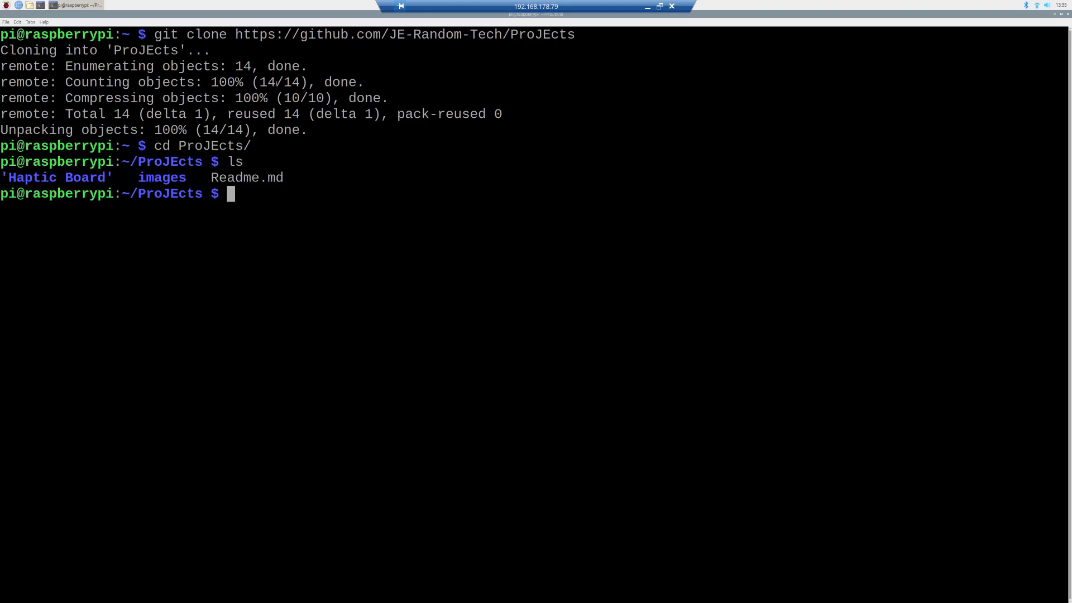
pyautogui.write('cd Haptic\\ Board/')
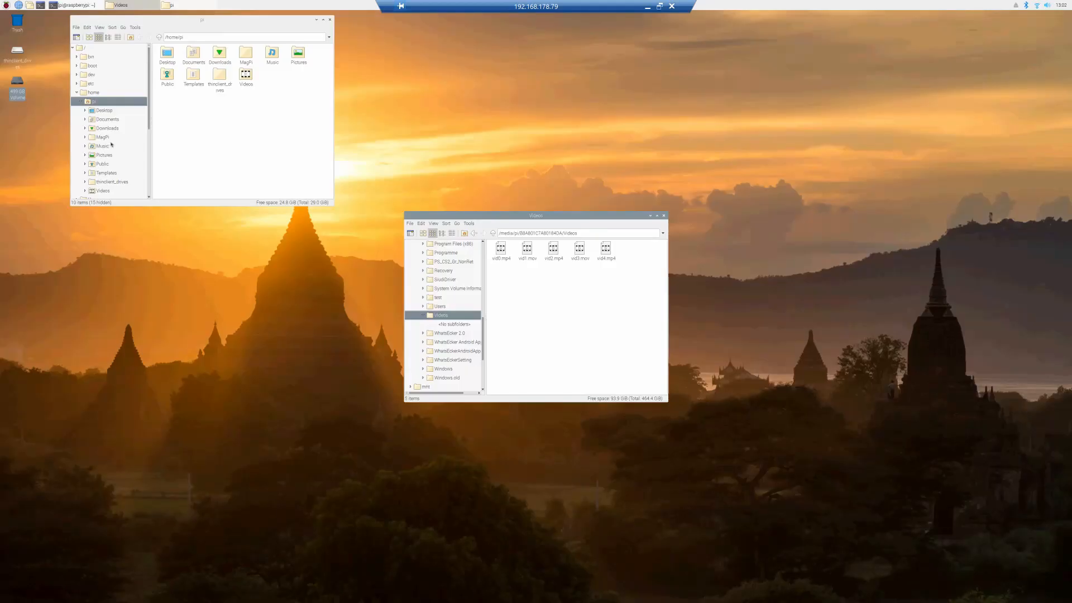
pyautogui.moveTo(105, 167)
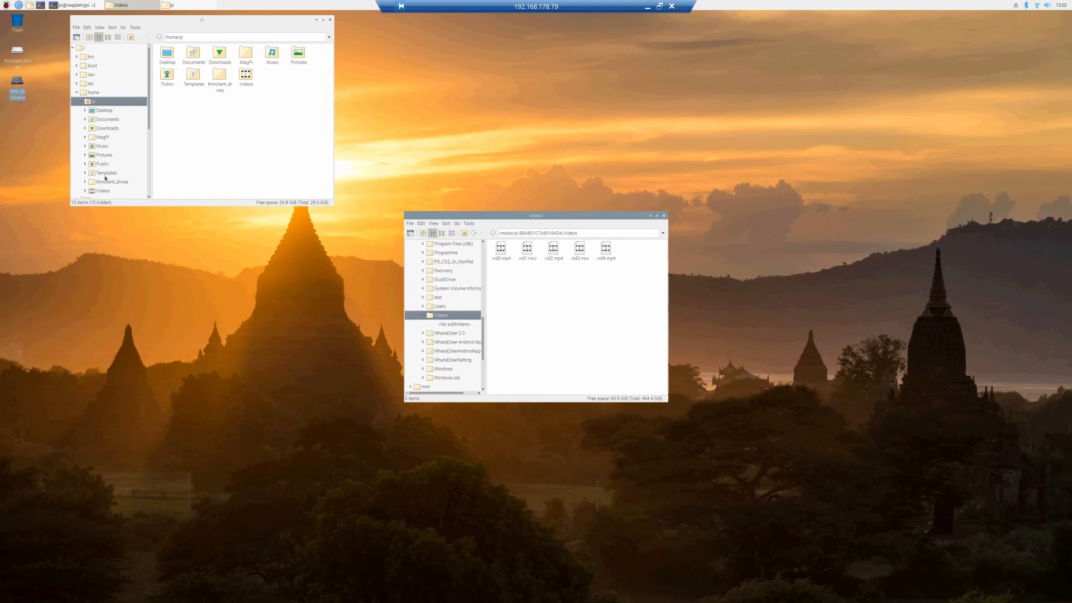
# Step: Paste the five selected drive videos into /home/pi/Videos and dismiss the leftover menu
pyautogui.doubleClick(246, 74)
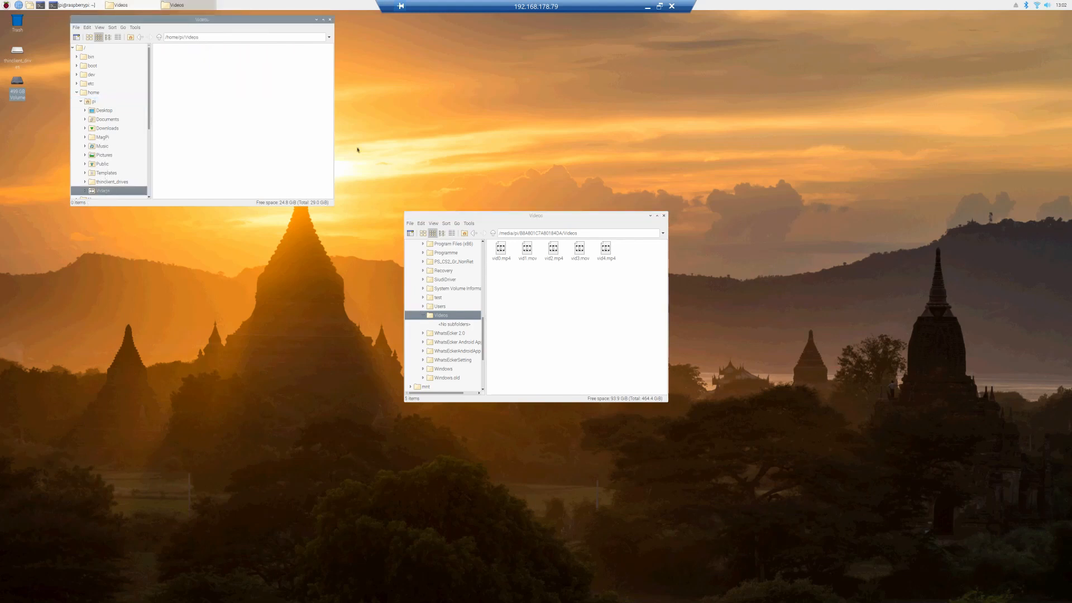
pyautogui.click(500, 247)
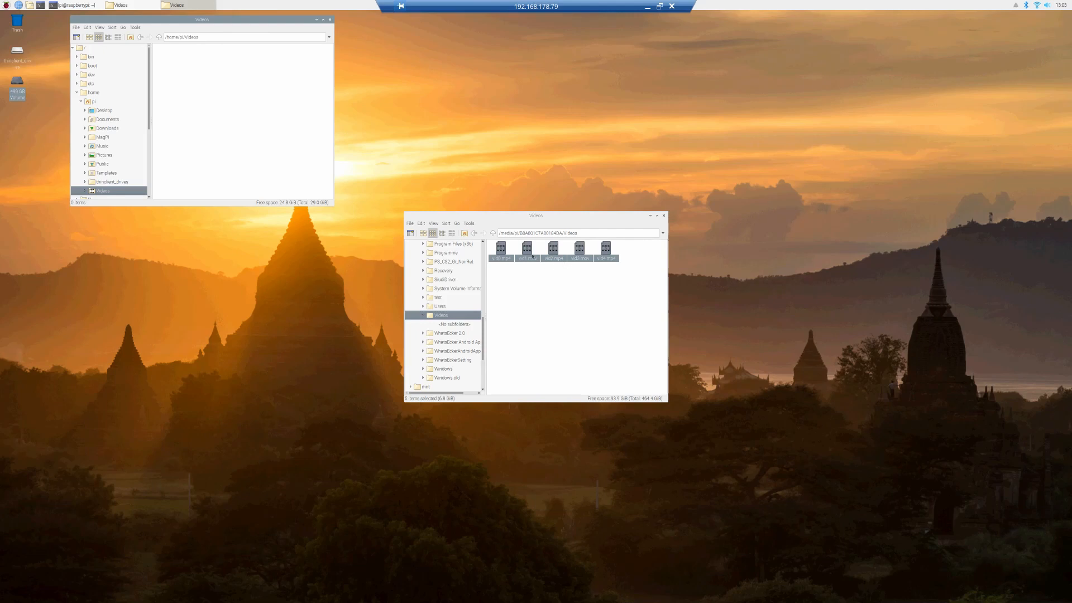
pyautogui.click(345, 214)
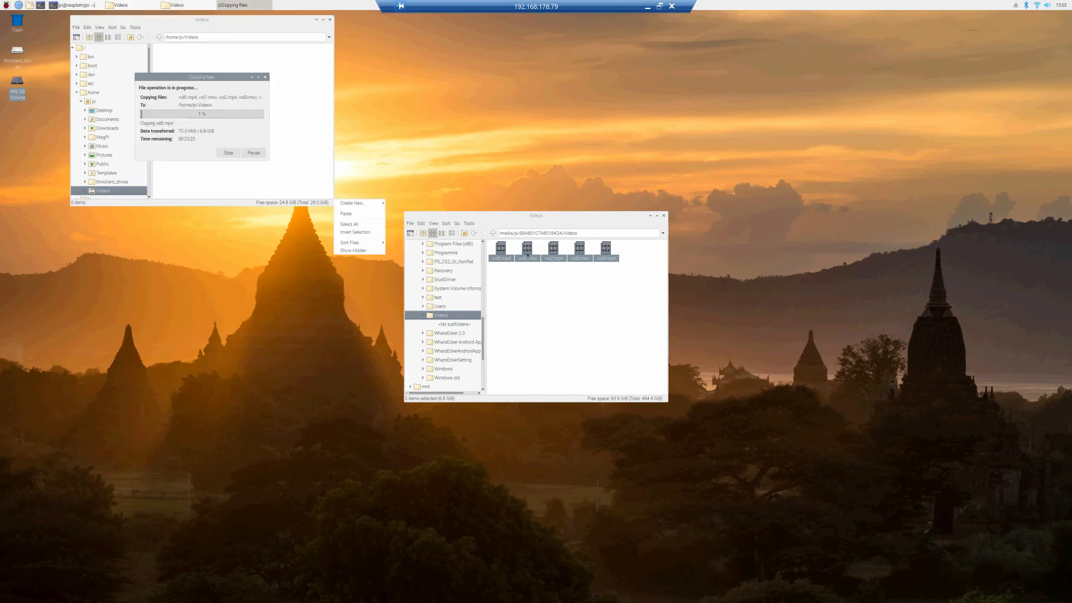
pyautogui.moveTo(313, 169)
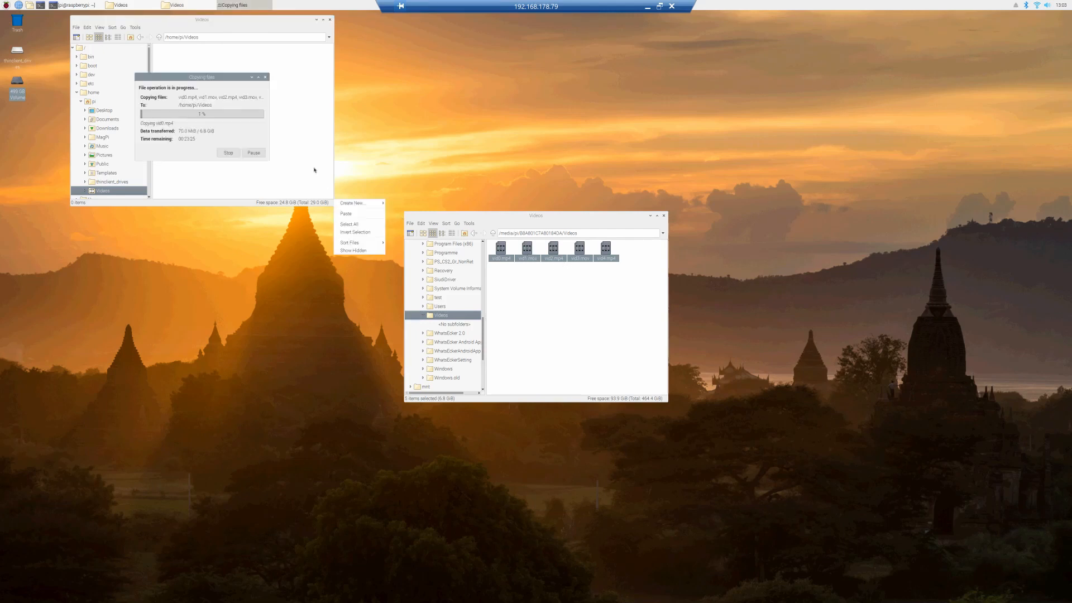
pyautogui.click(363, 160)
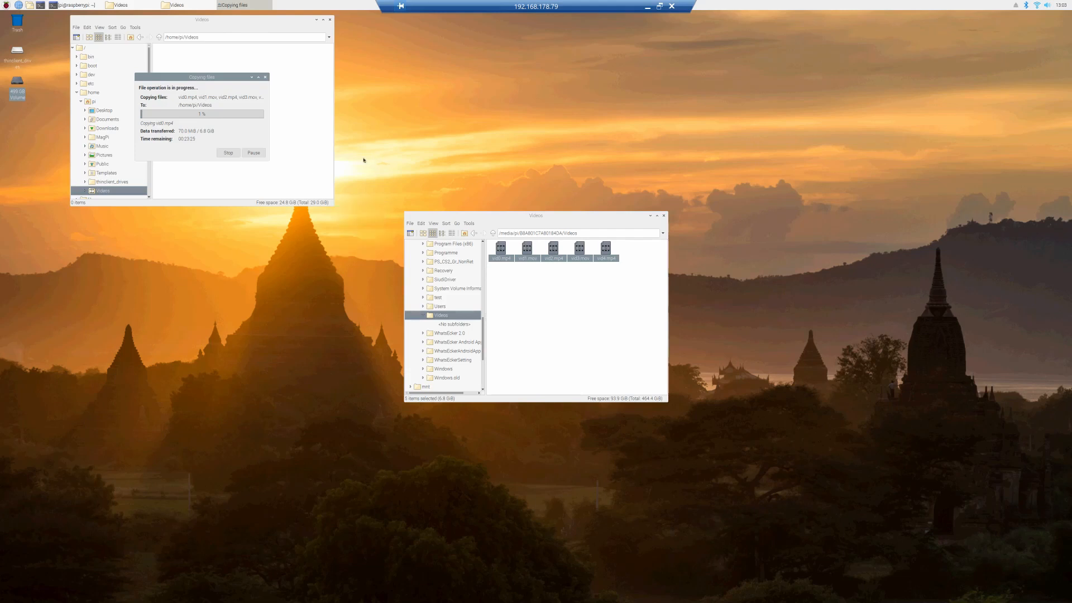
pyautogui.moveTo(317, 152)
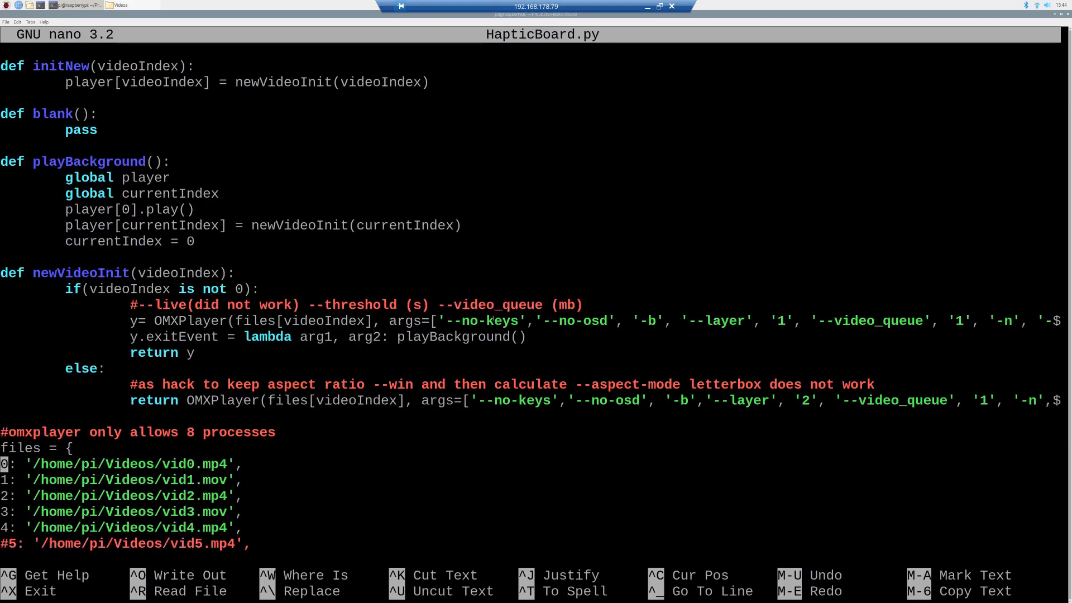
# Step: Scroll HapticBoard.py down to the files and videotochannelmap dictionaries
pyautogui.scroll(-3)
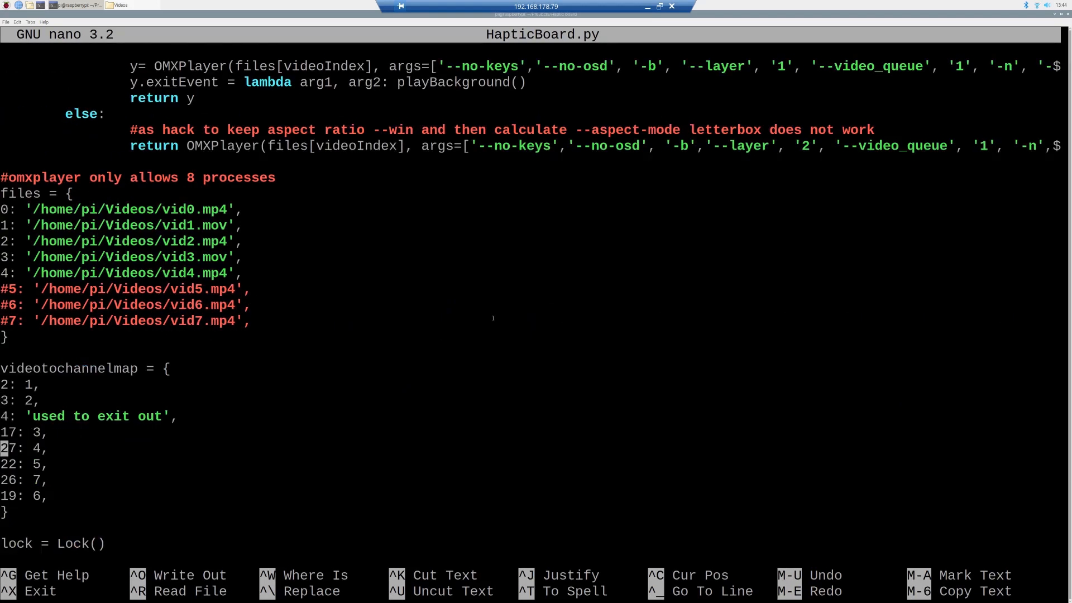